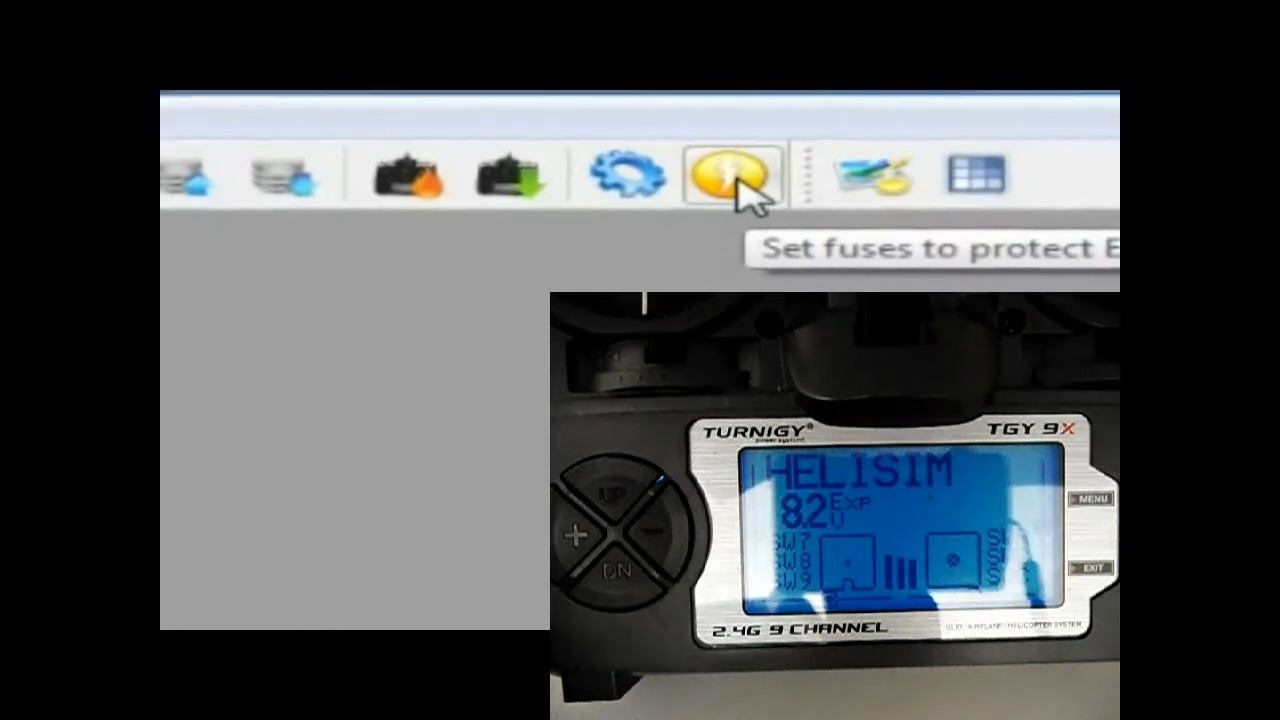
# Step: Choose the Set fuses to protect EEPROM command to raise its confirmation
pyautogui.click(725, 175)
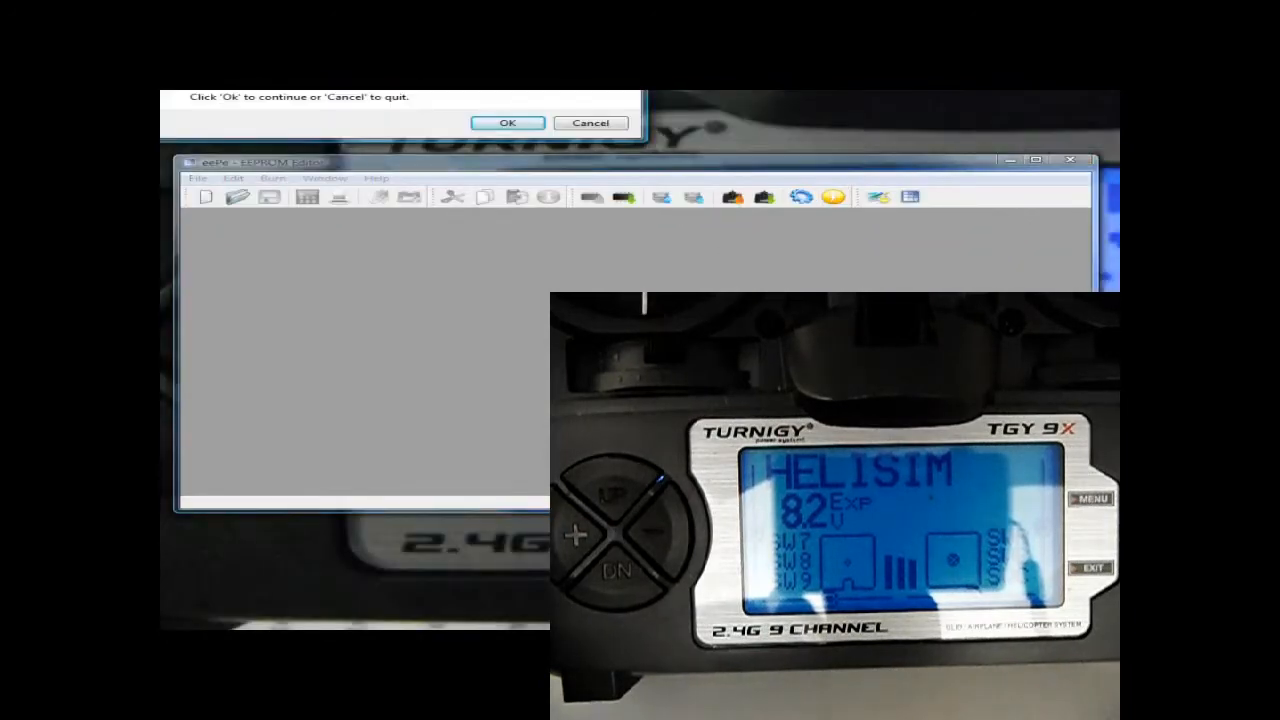
pyautogui.click(507, 122)
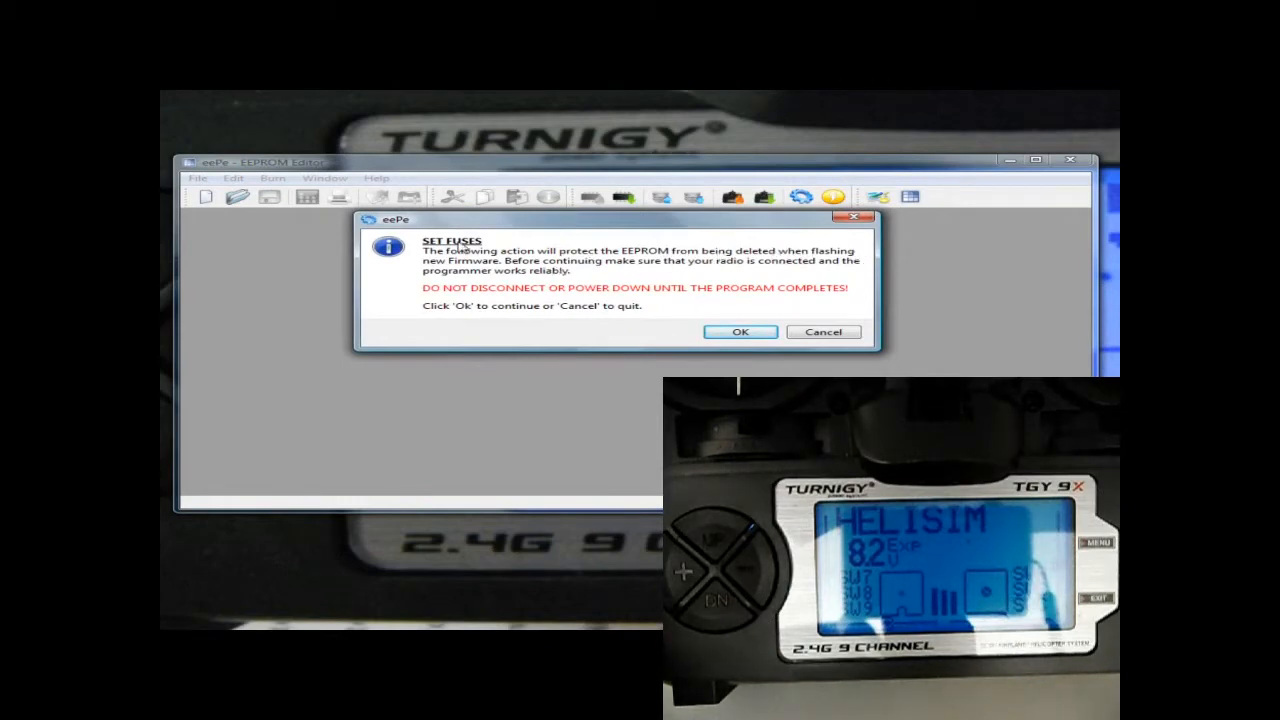
pyautogui.moveTo(508, 267)
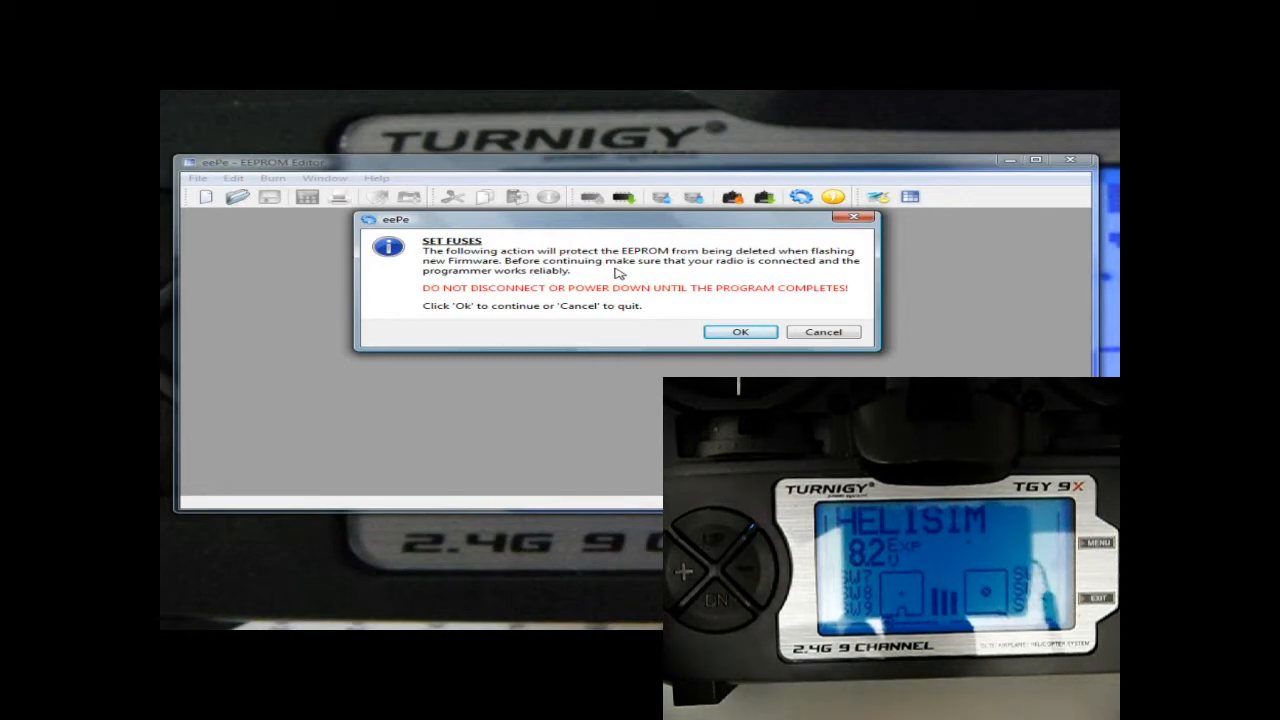
pyautogui.moveTo(660, 270)
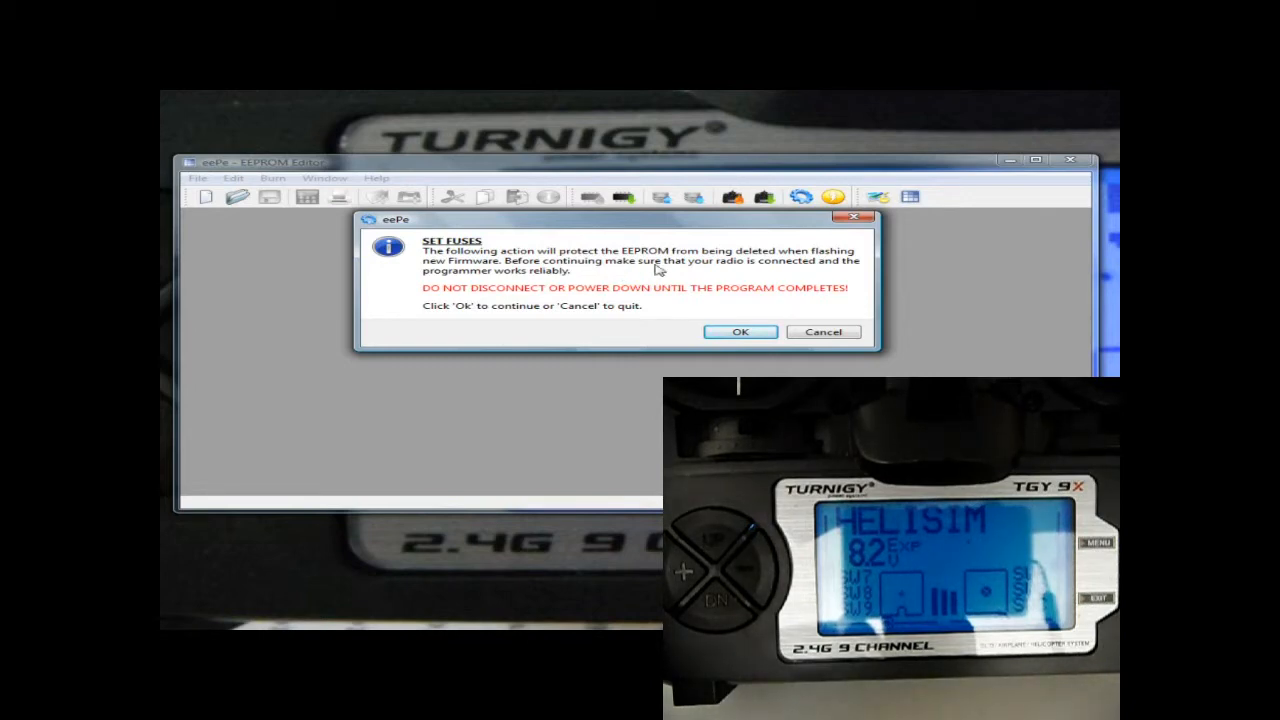
pyautogui.moveTo(632, 315)
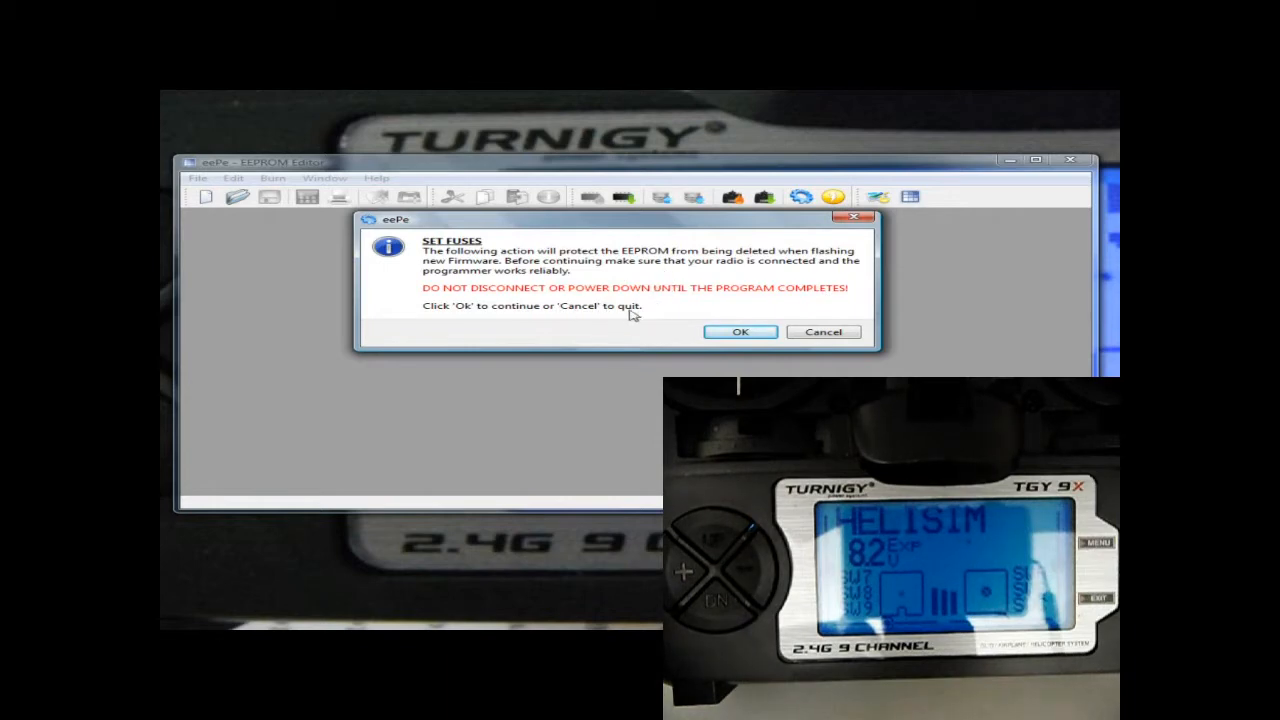
# Step: Confirm the SET FUSES dialog to apply the EEPROM-protecting fuses
pyautogui.click(740, 331)
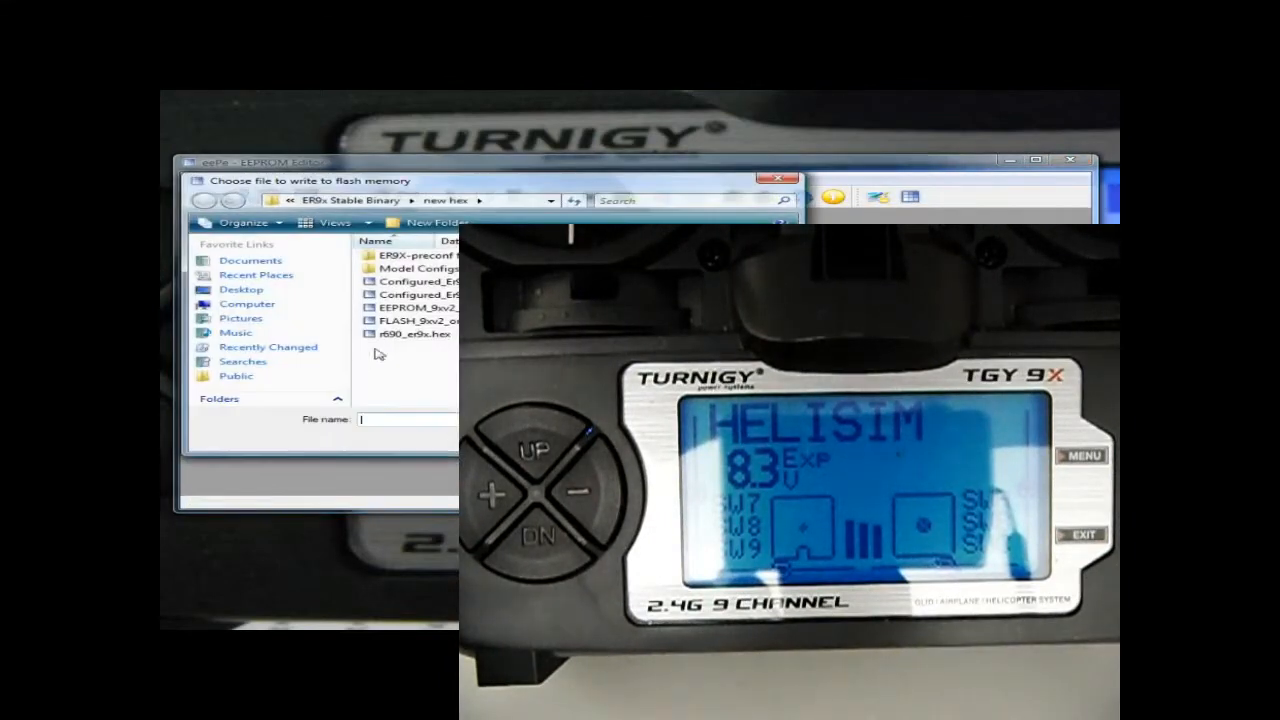
# Step: Cancel the 'Choose file to write to flash memory' picker
pyautogui.click(414, 333)
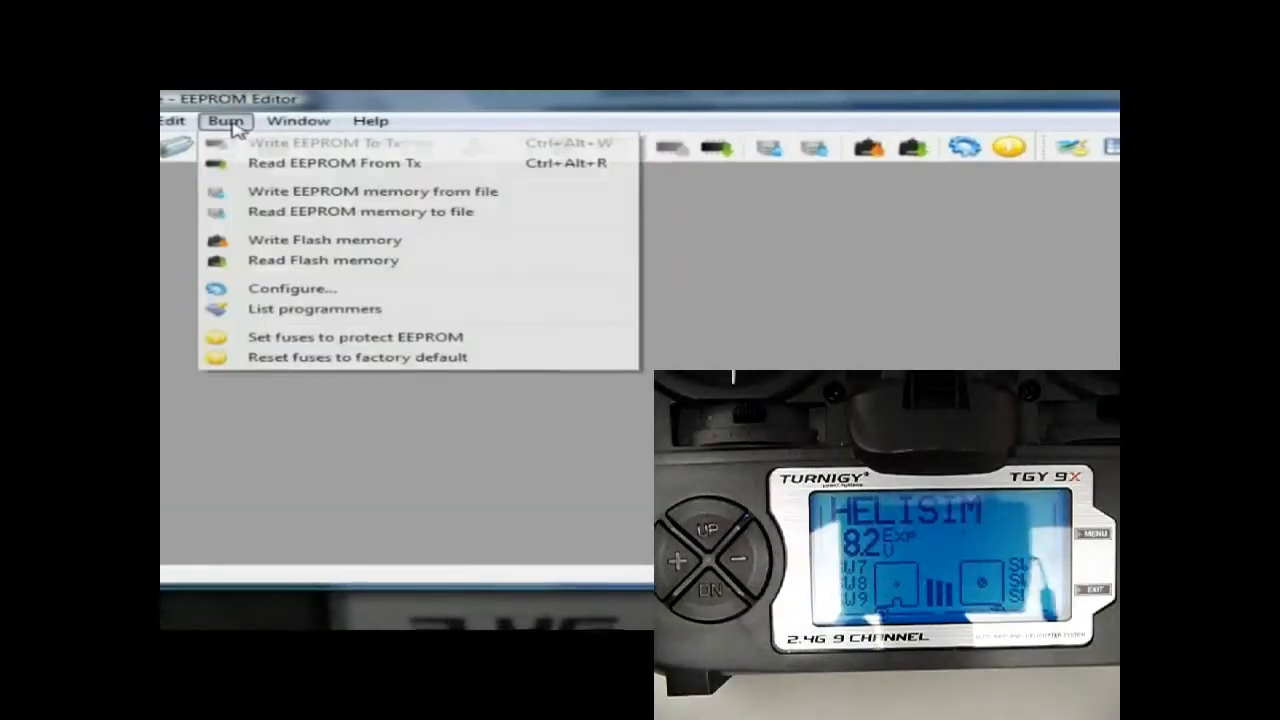
# Step: Reset fuses to factory default, confirm, and close the successful AVRDUDE output
pyautogui.click(331, 162)
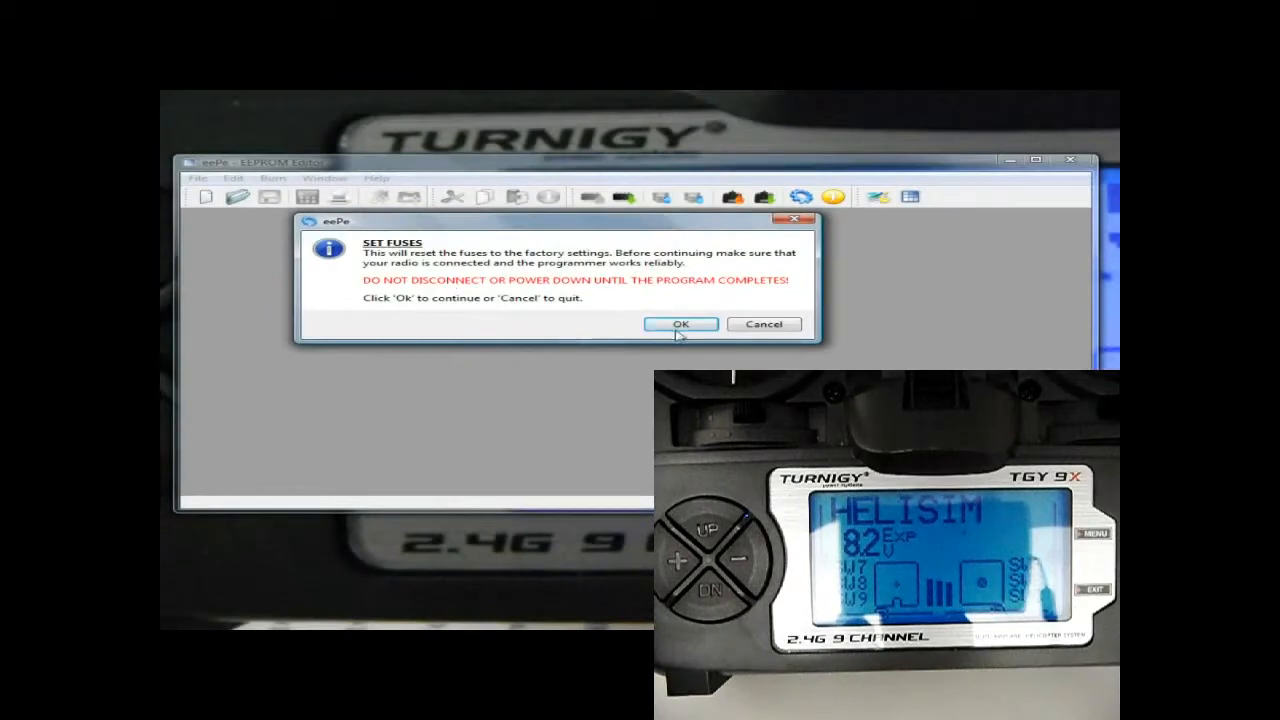
pyautogui.click(680, 324)
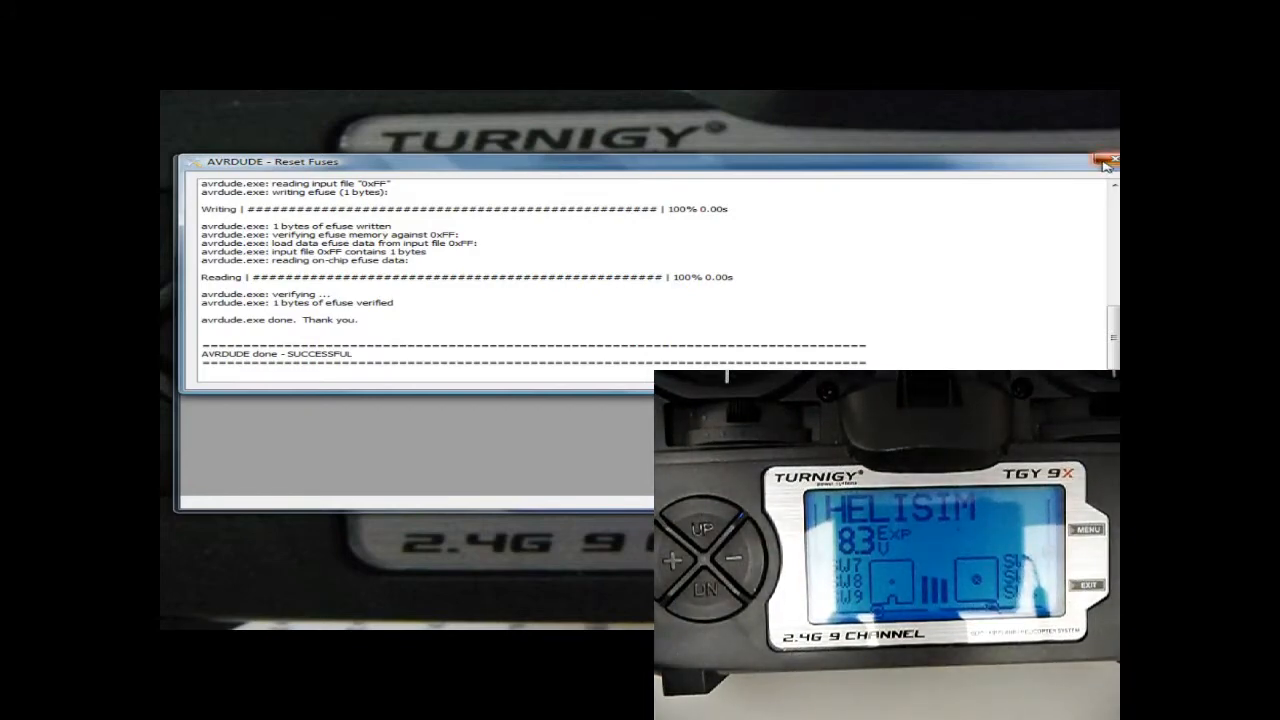
pyautogui.click(1106, 160)
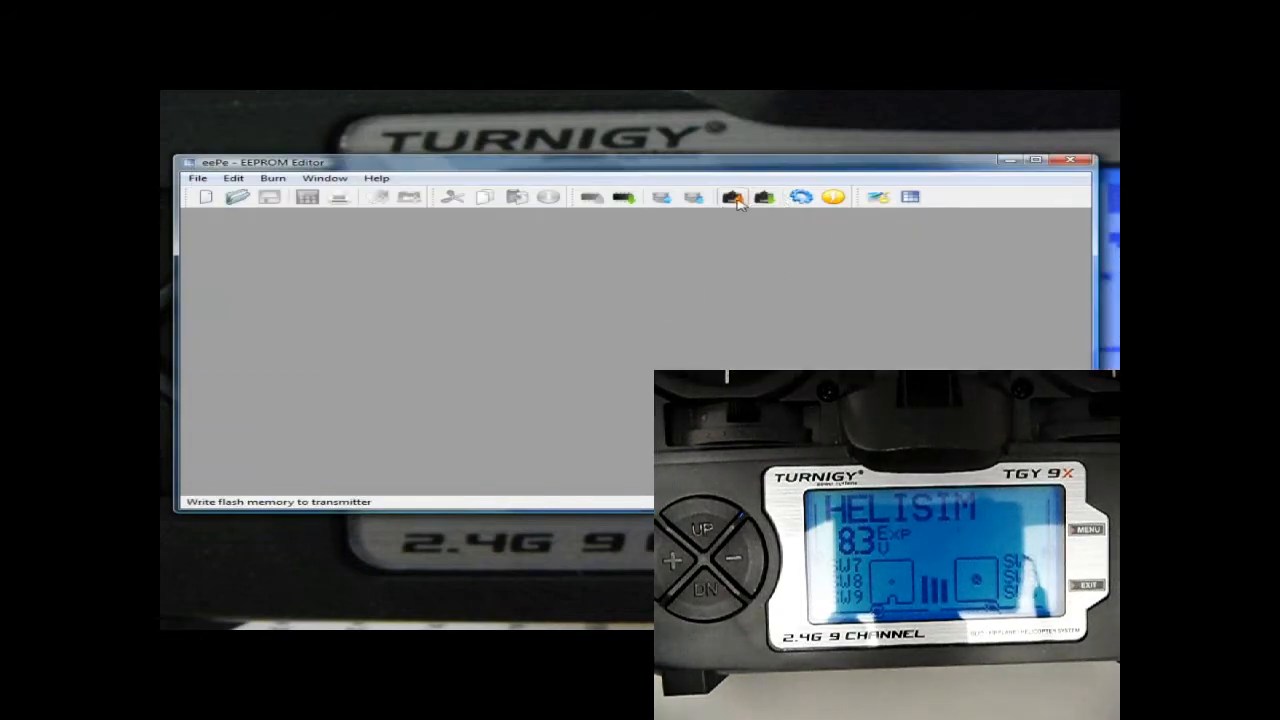
# Step: Flash r690_er9x.hex firmware to the transmitter and acknowledge AVRDUDE's success
pyautogui.click(733, 196)
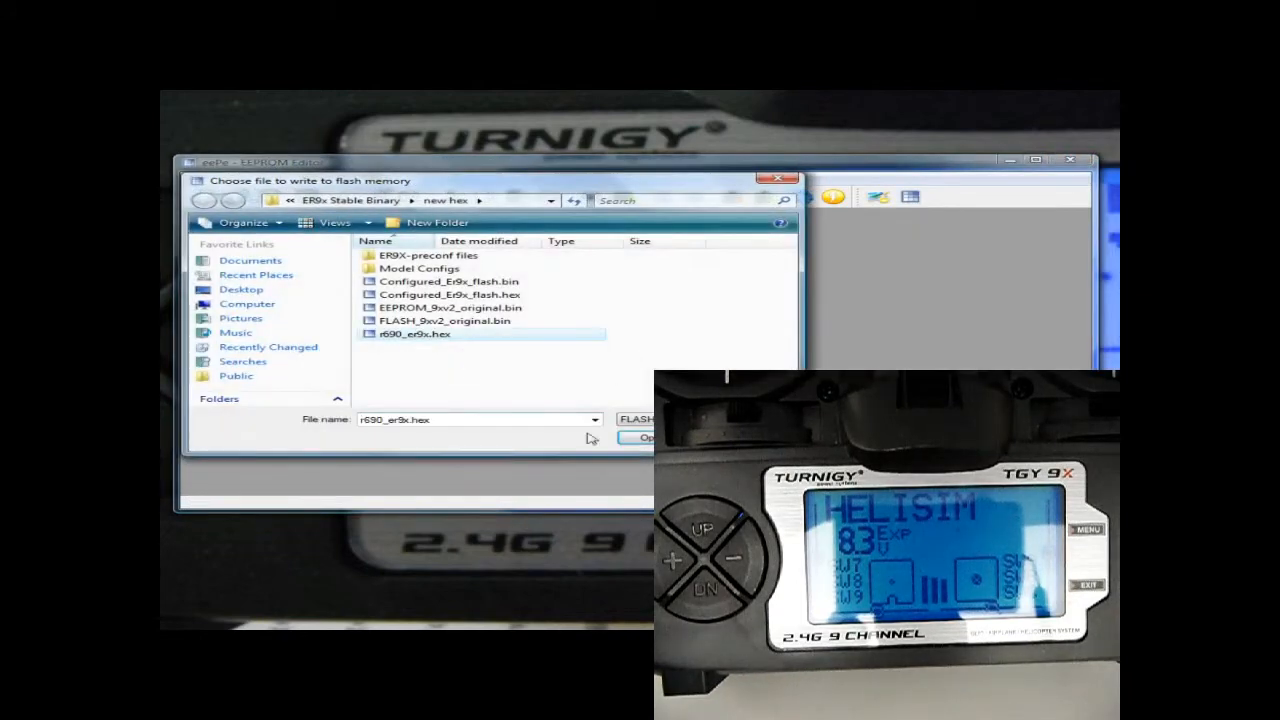
pyautogui.click(644, 437)
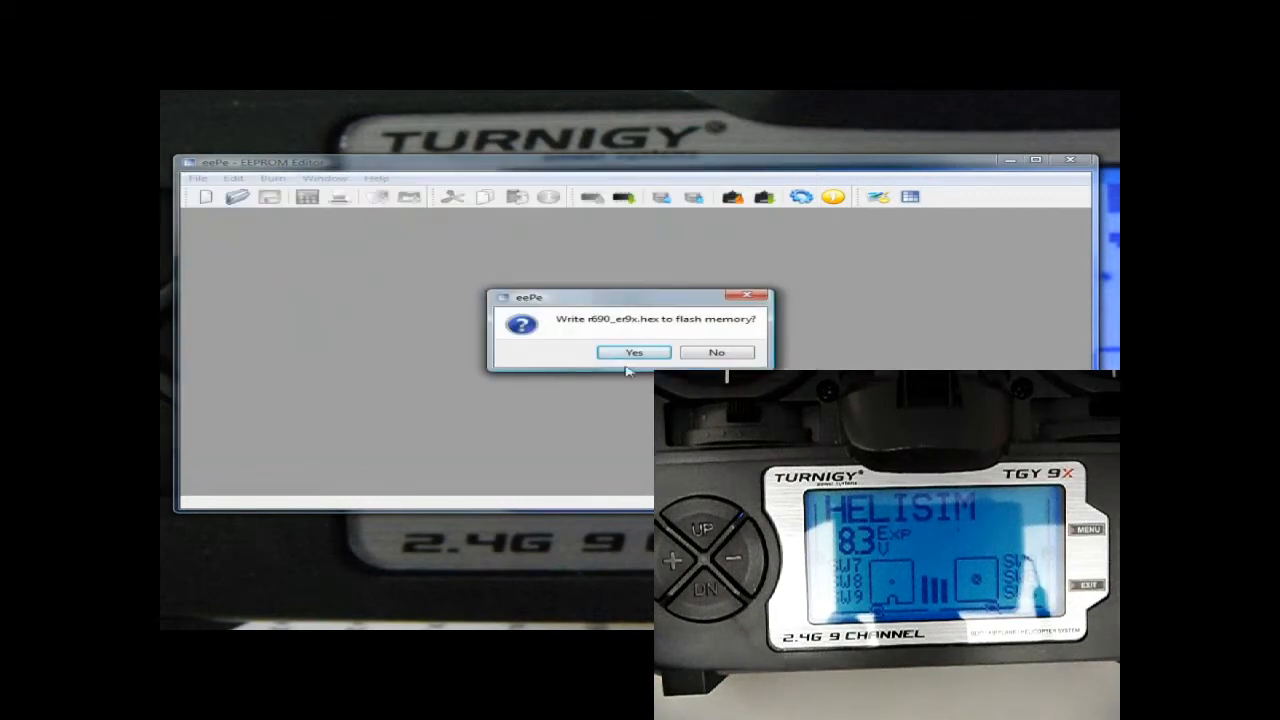
pyautogui.click(633, 352)
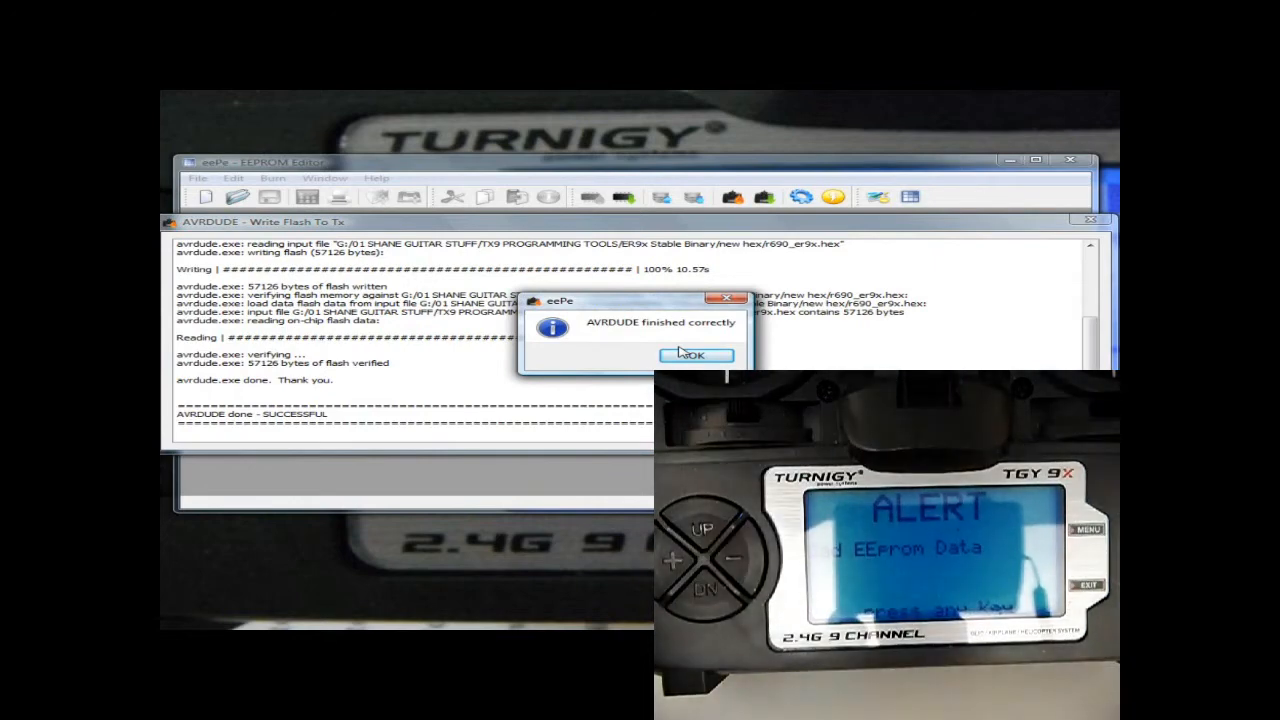
pyautogui.click(694, 355)
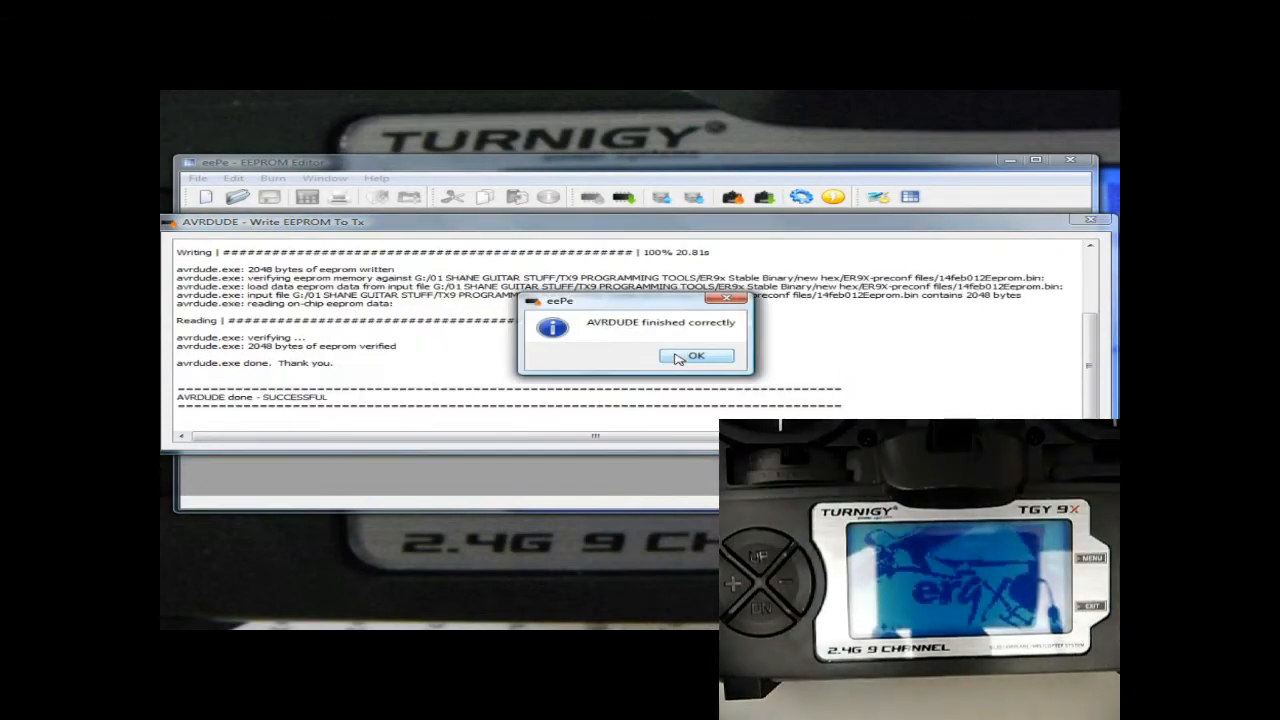
# Step: Acknowledge the EEPROM write success and confirm setting EEPROM-protecting fuses
pyautogui.click(696, 356)
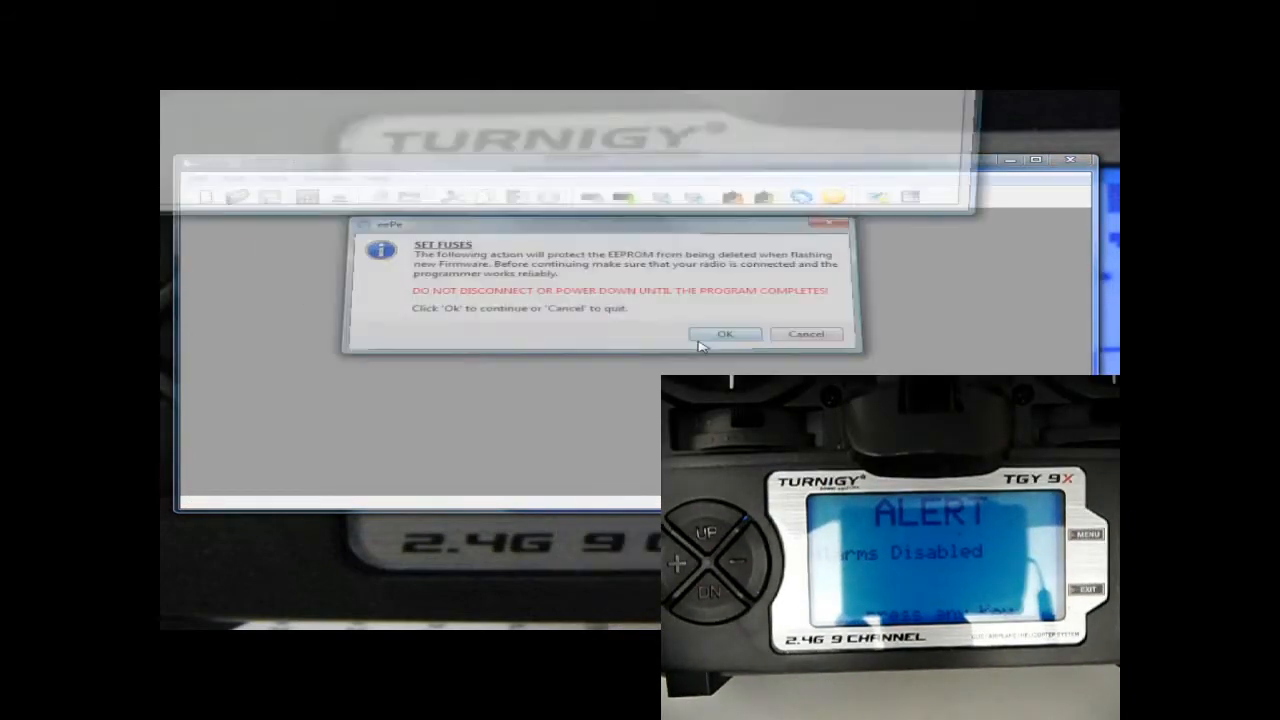
pyautogui.click(724, 333)
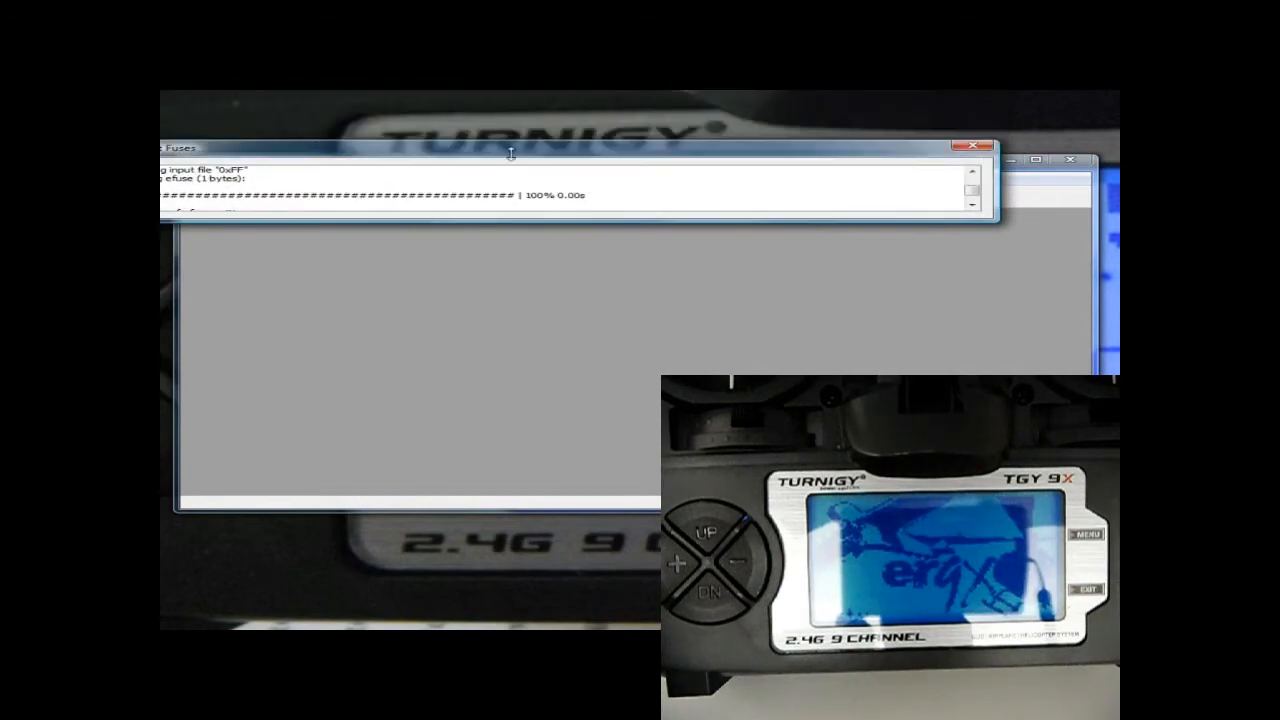